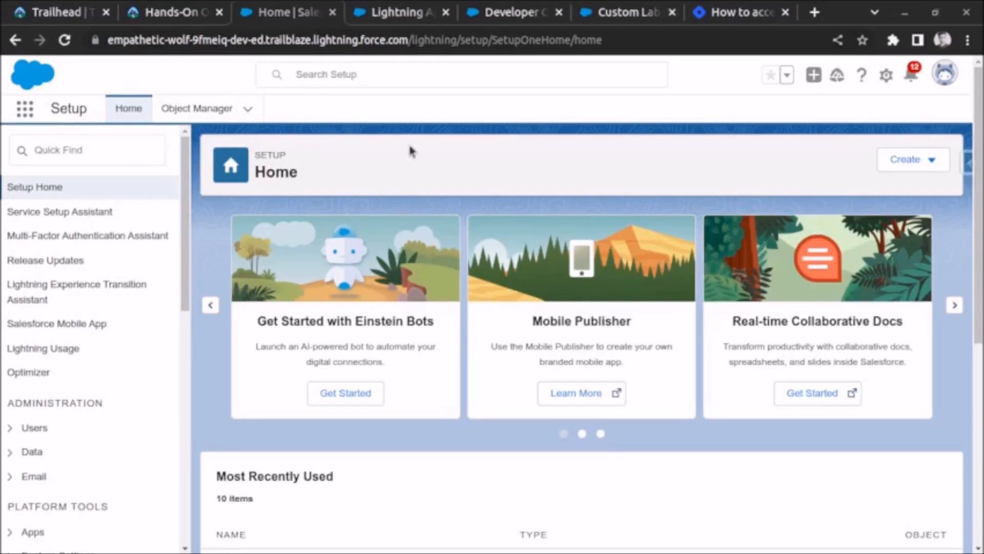
mouse_move(420, 157)
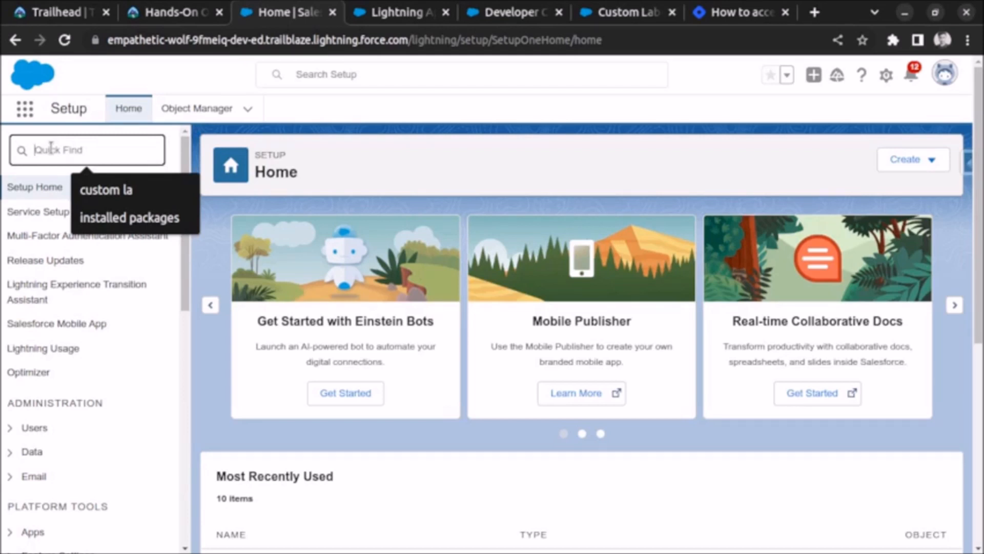
- Search Setup's Quick Find for 'profile' to surface the Profiles entry under Users
text(pro)
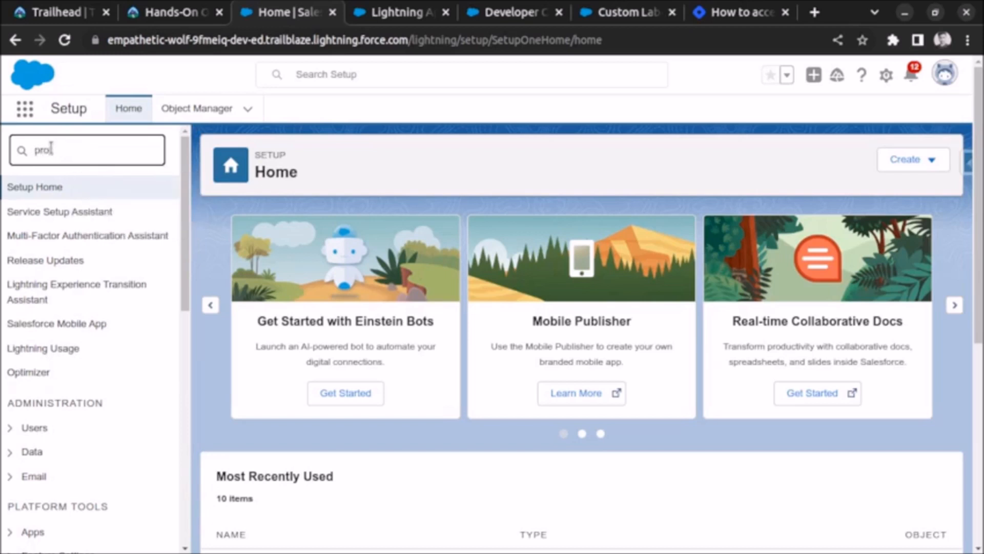
text(profile)
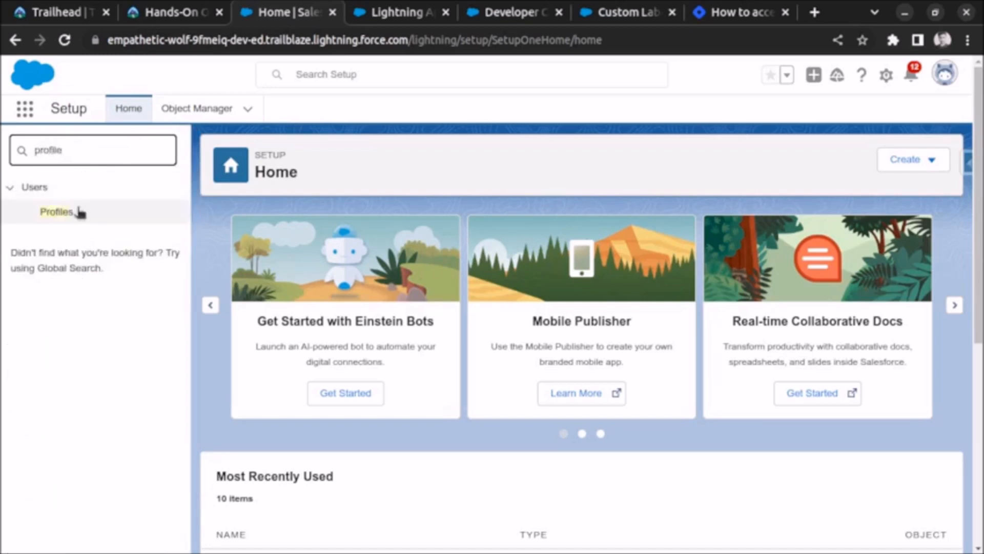
- Open Profiles and scroll the System Administrator profile down to its Standard and Custom Object Permissions
click(56, 212)
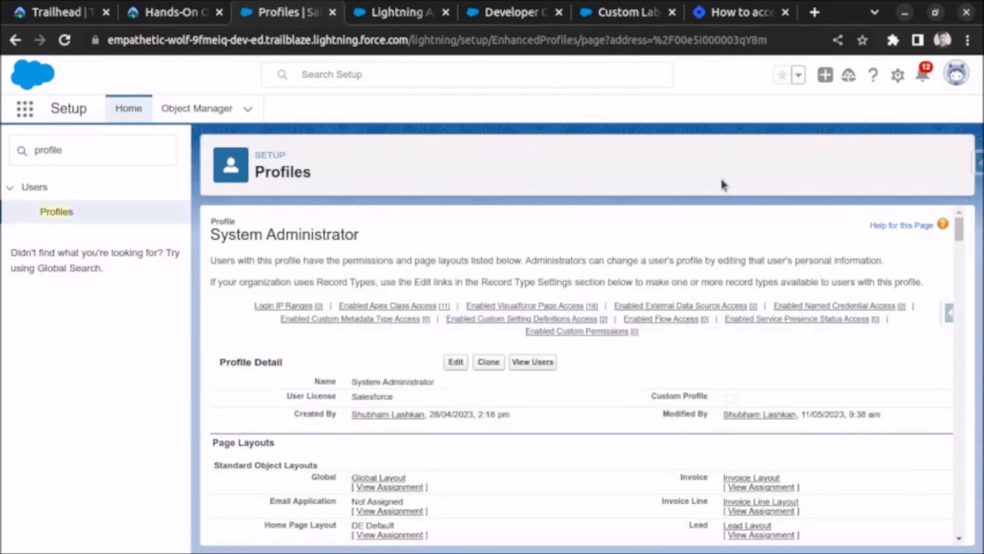
mouse_move(488, 362)
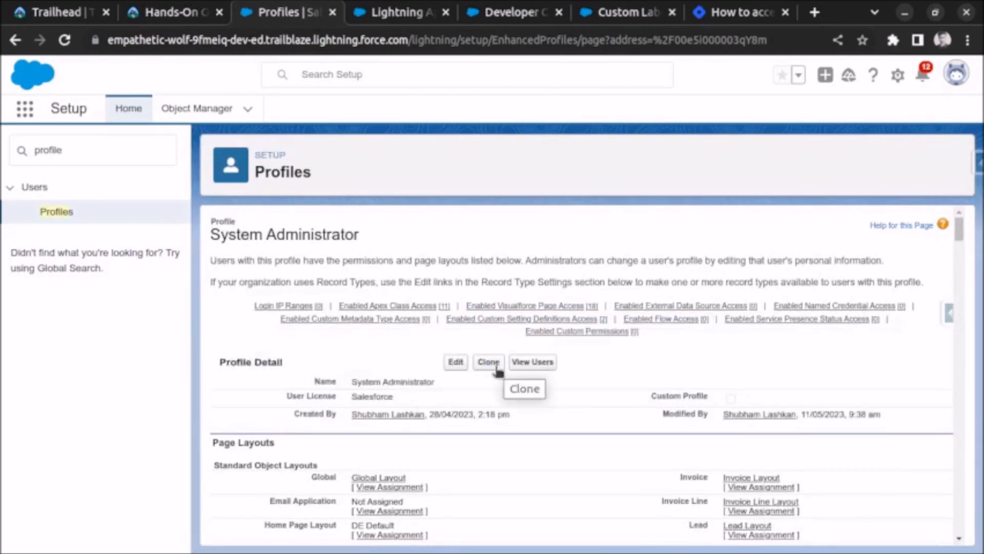
scroll(down, 3)
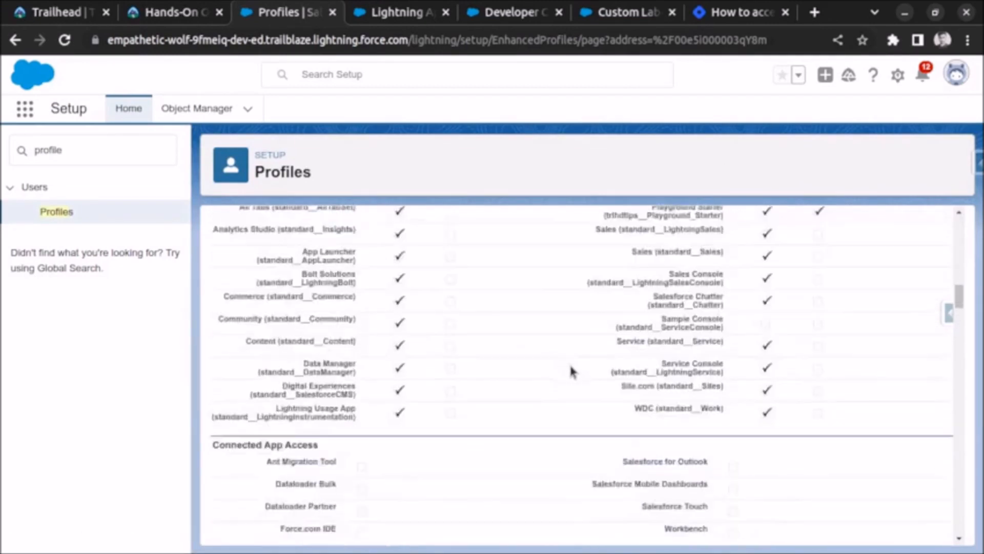
scroll(down, 3)
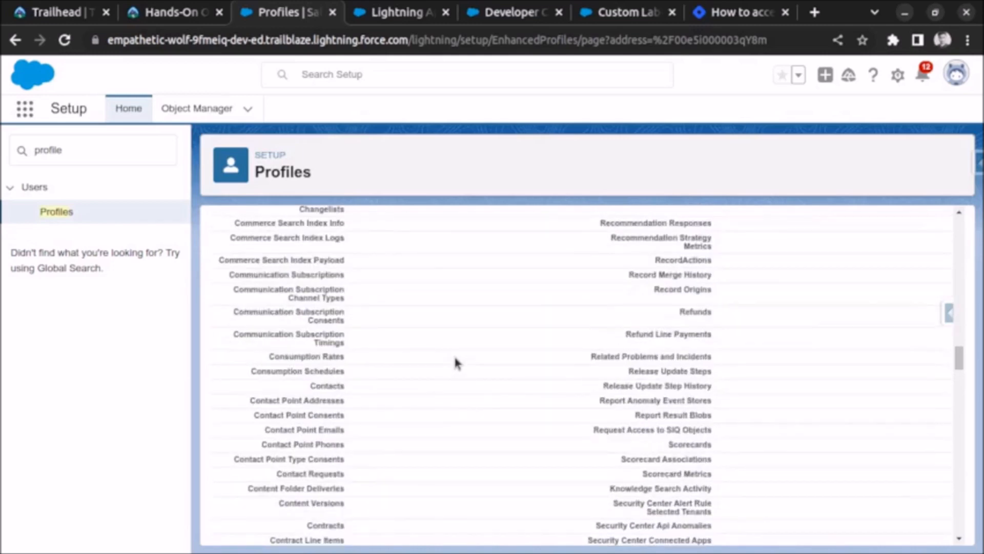
scroll(down, 3)
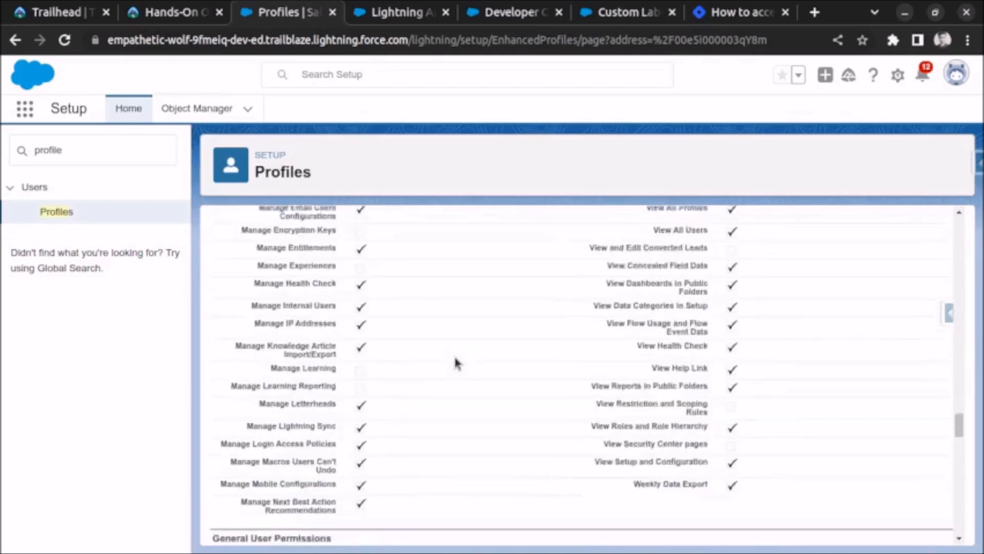
scroll(down, 3)
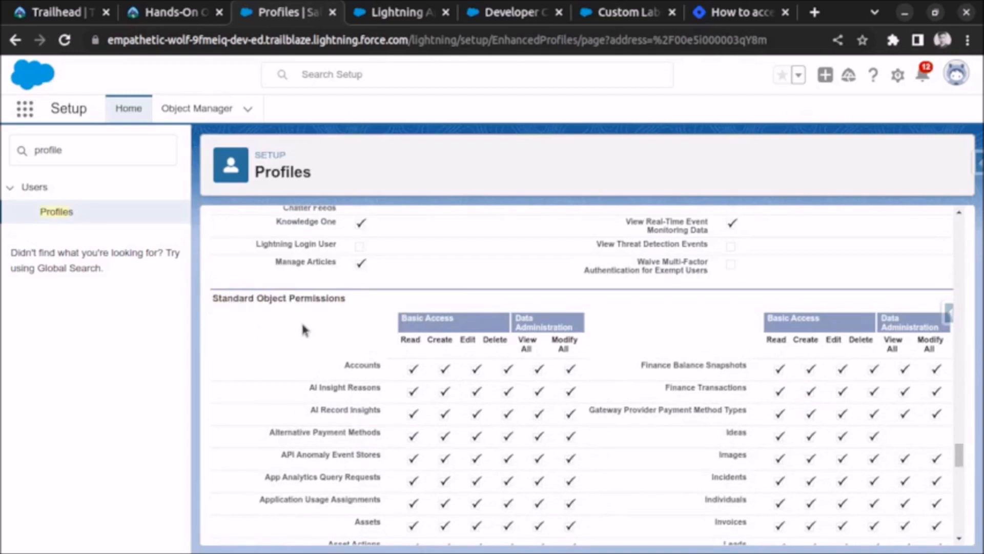
scroll(down, 3)
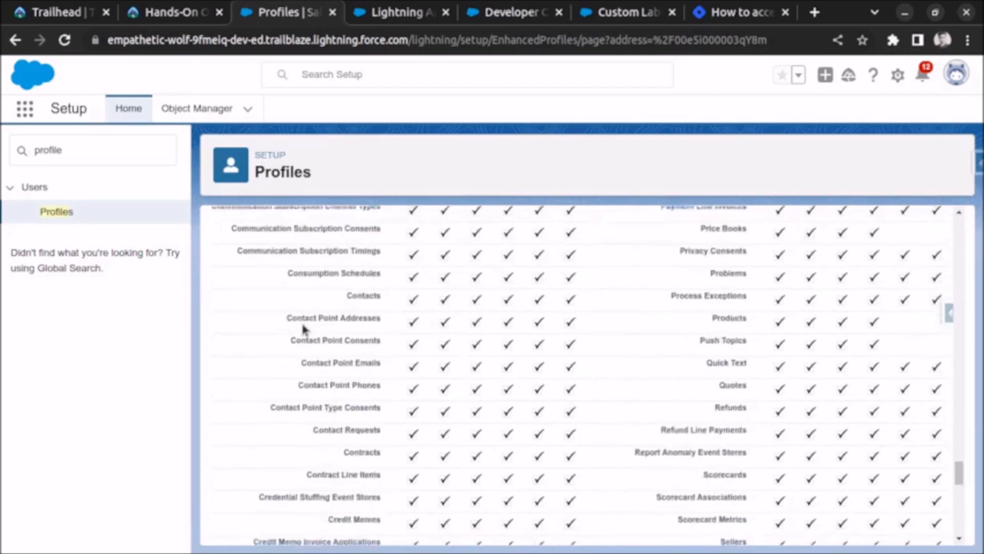
scroll(down, 3)
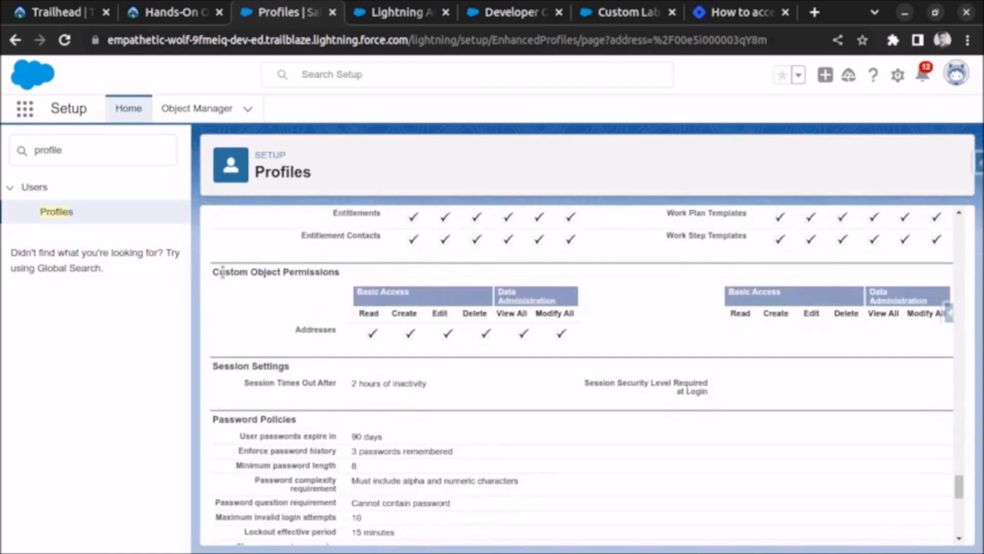
double_click(315, 329)
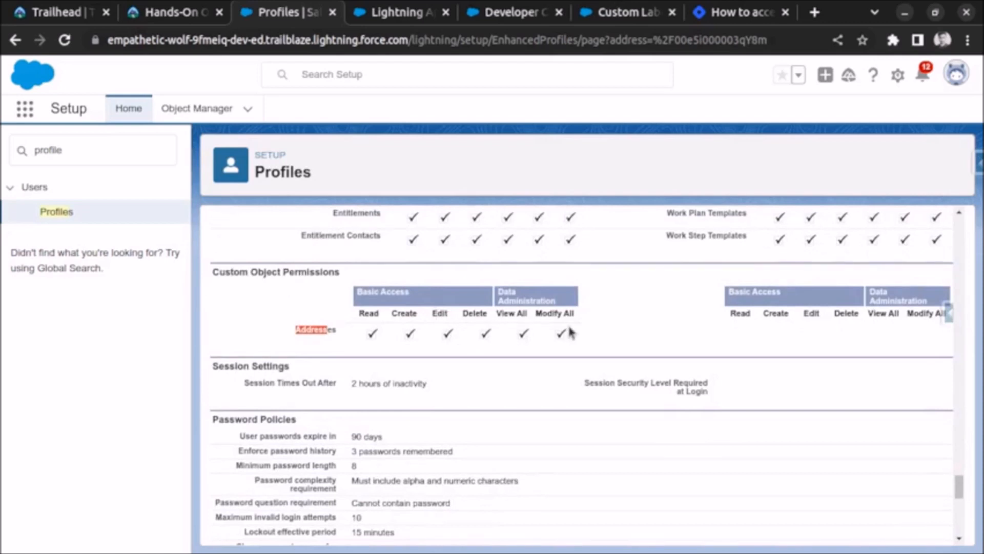
scroll(down, 3)
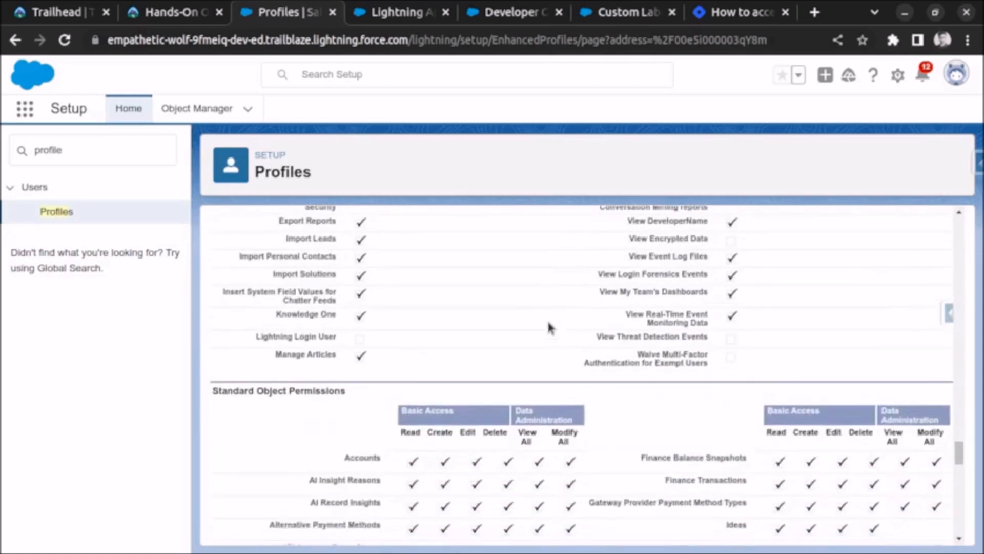
mouse_move(478, 462)
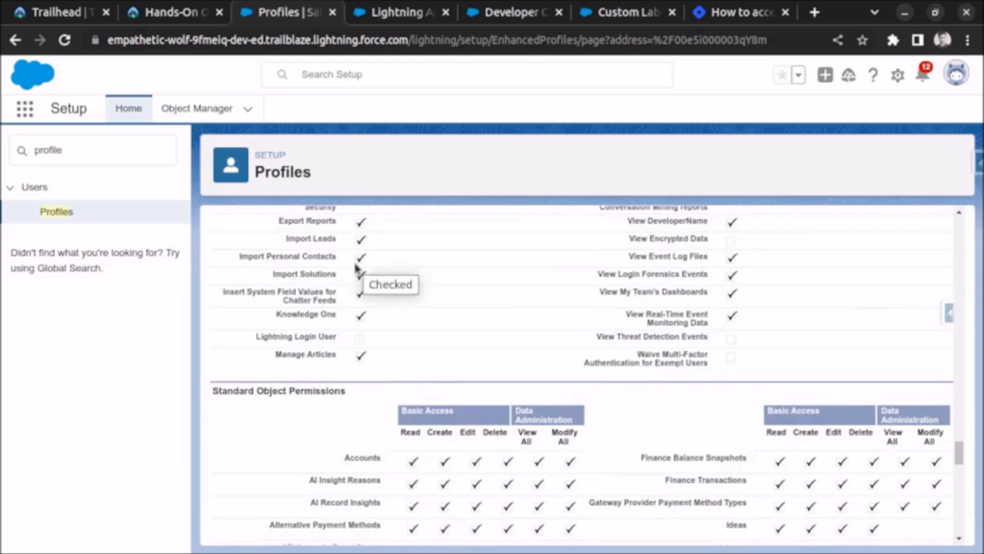
mouse_move(601, 375)
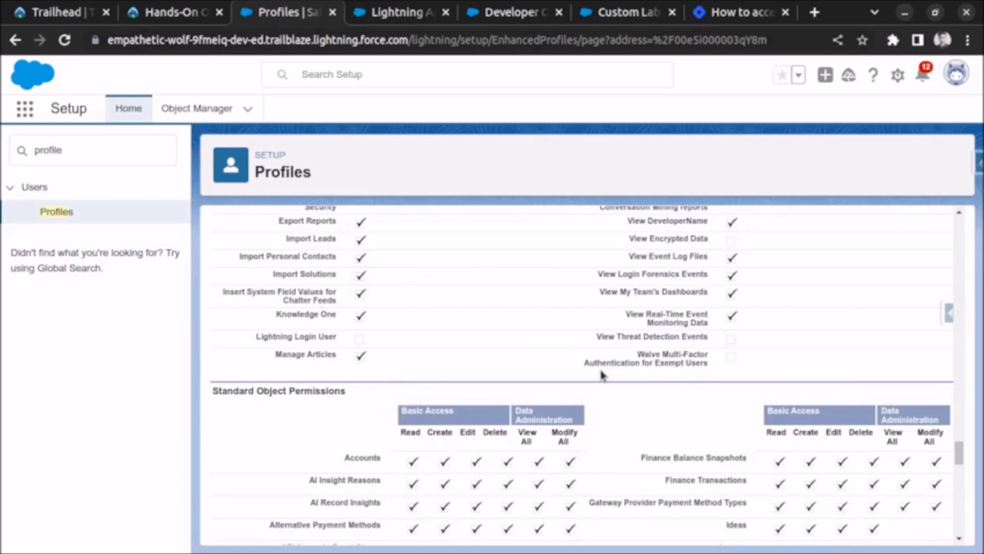
- Switch to the Developer Console showing the ToastMessage controller and its logs
click(509, 12)
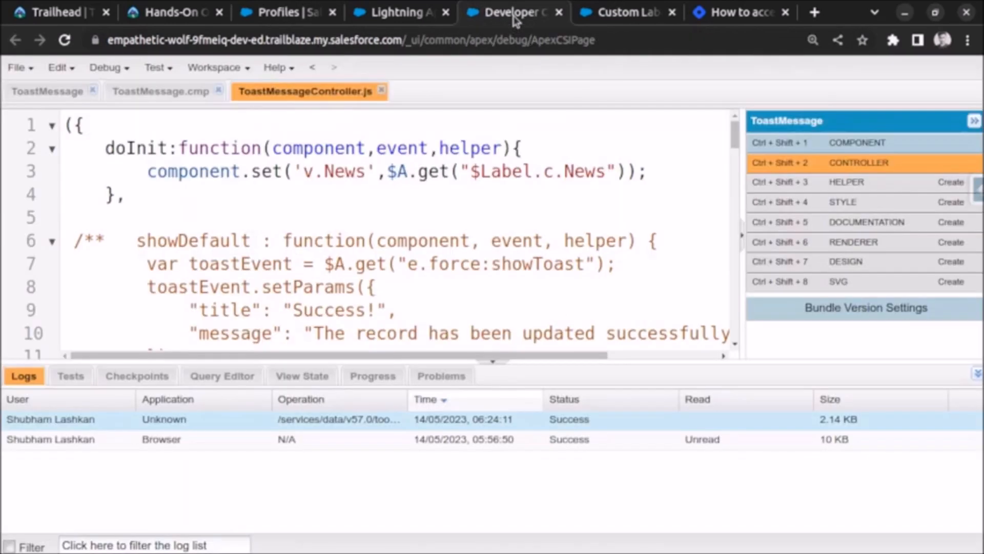
mouse_move(487, 252)
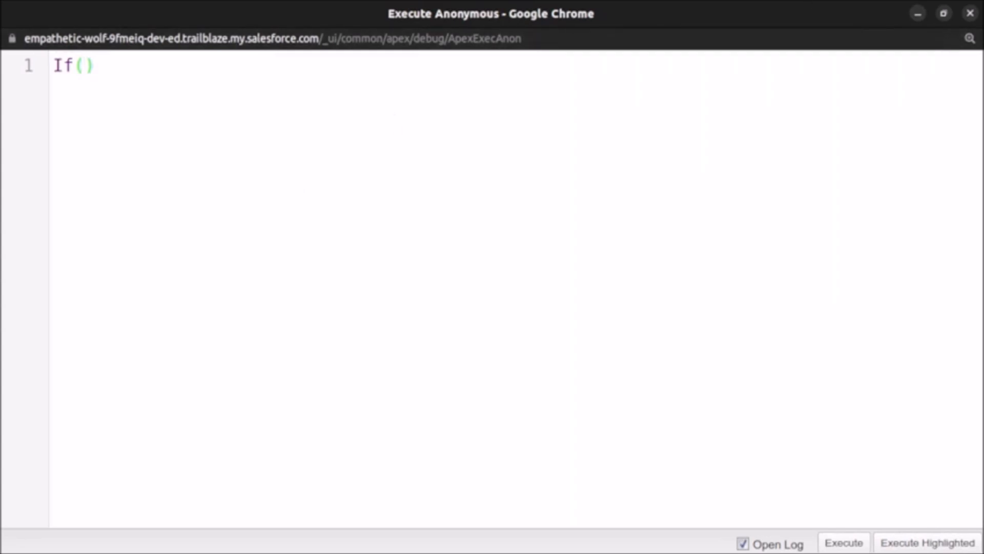
mouse_move(797, 361)
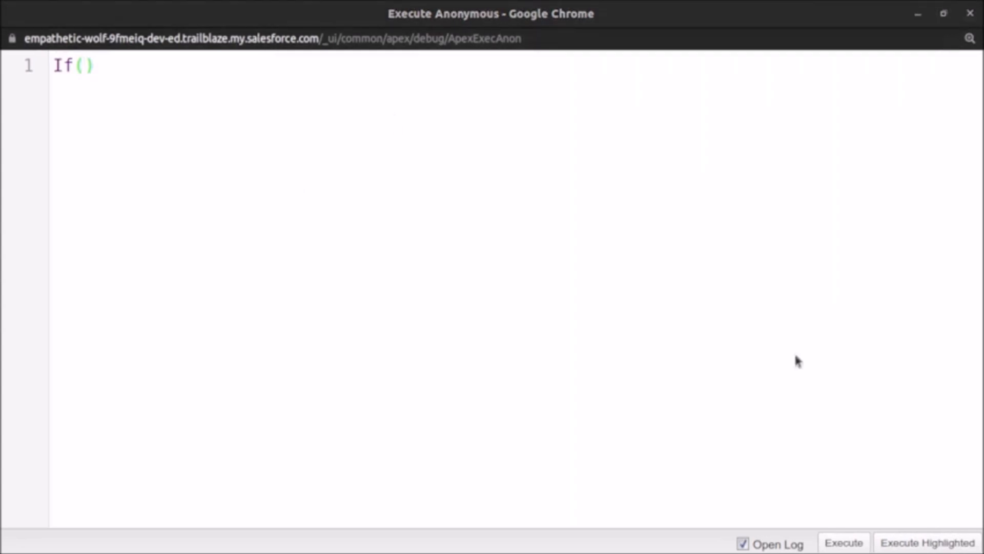
- Write the if condition Schema.SObjectType.Account.isCreatable() with an empty body
click(95, 66)
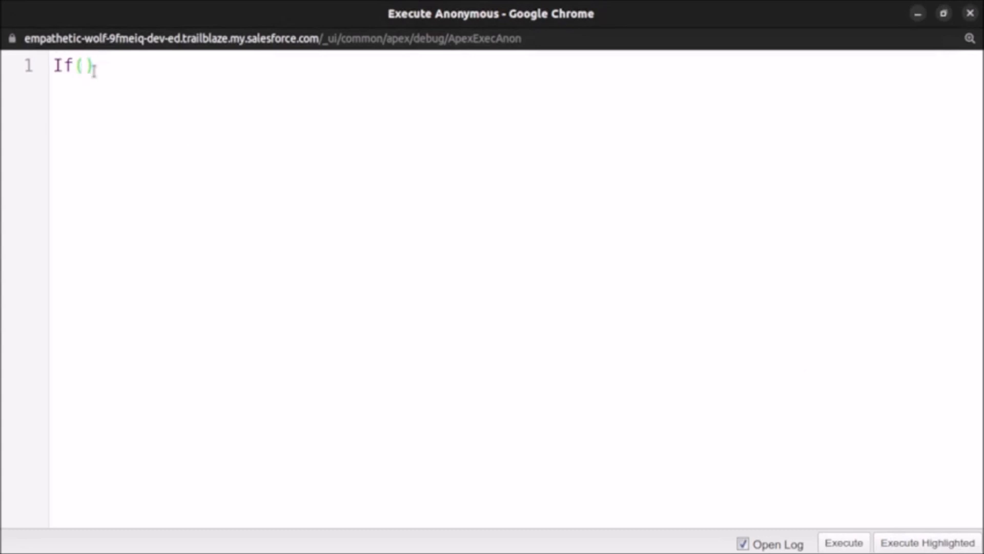
text(Schema.)
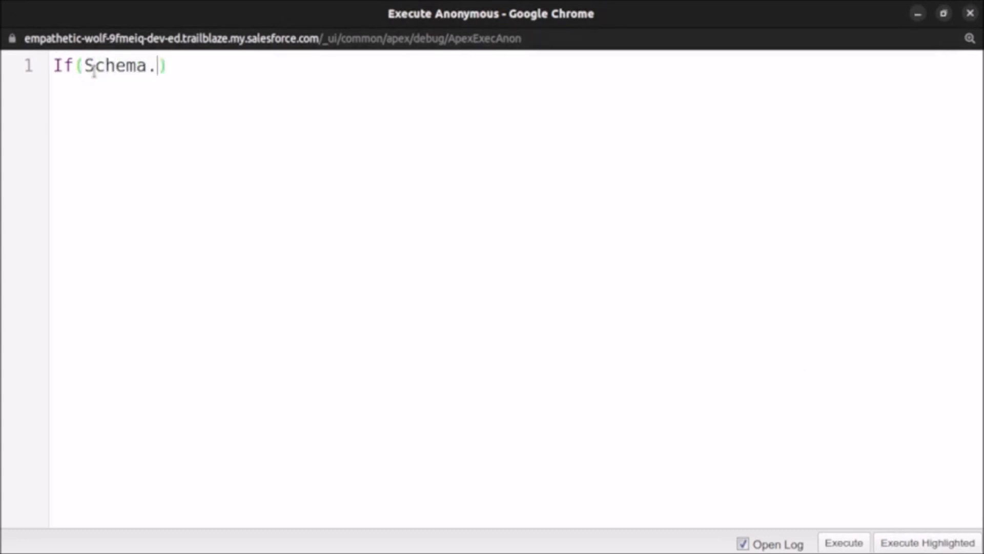
text(sO)
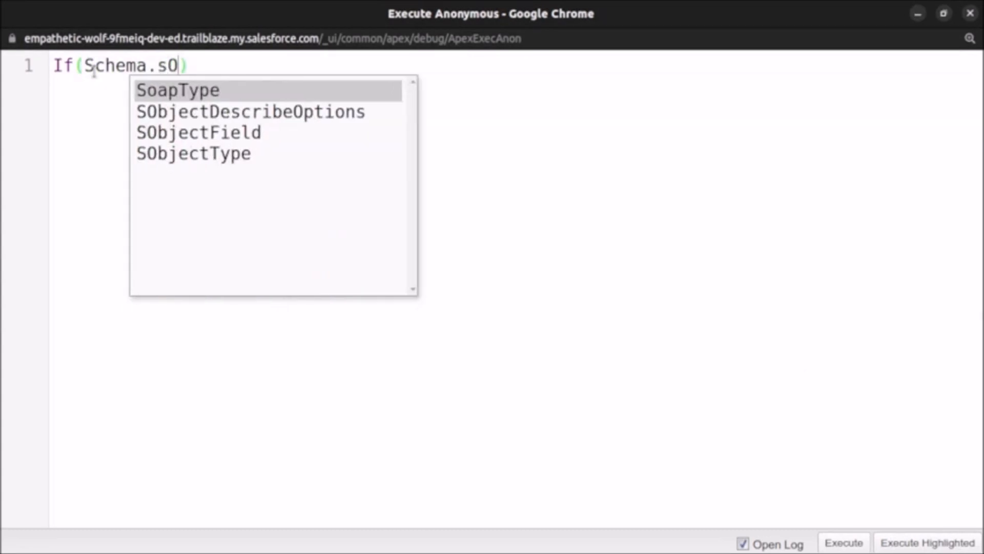
double_click(192, 154)
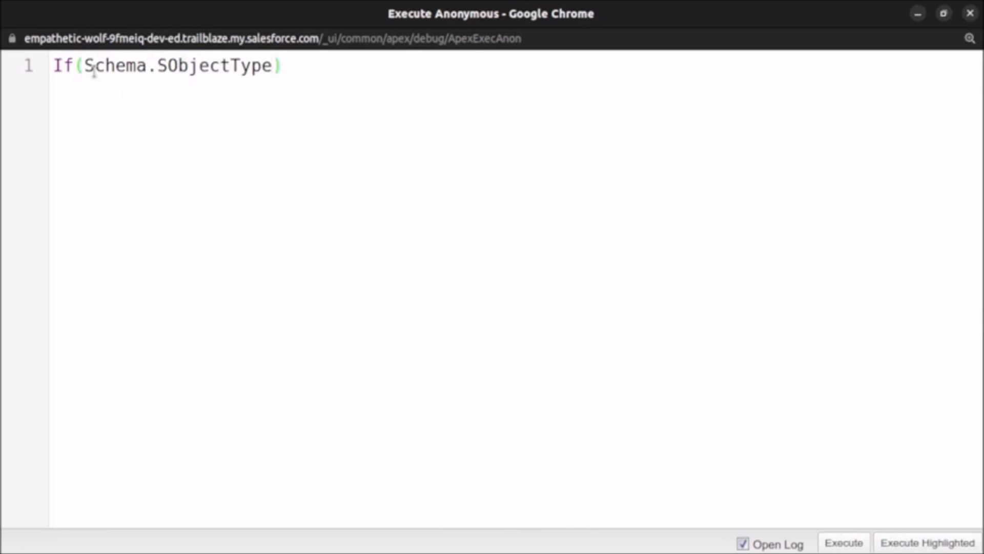
text(.)
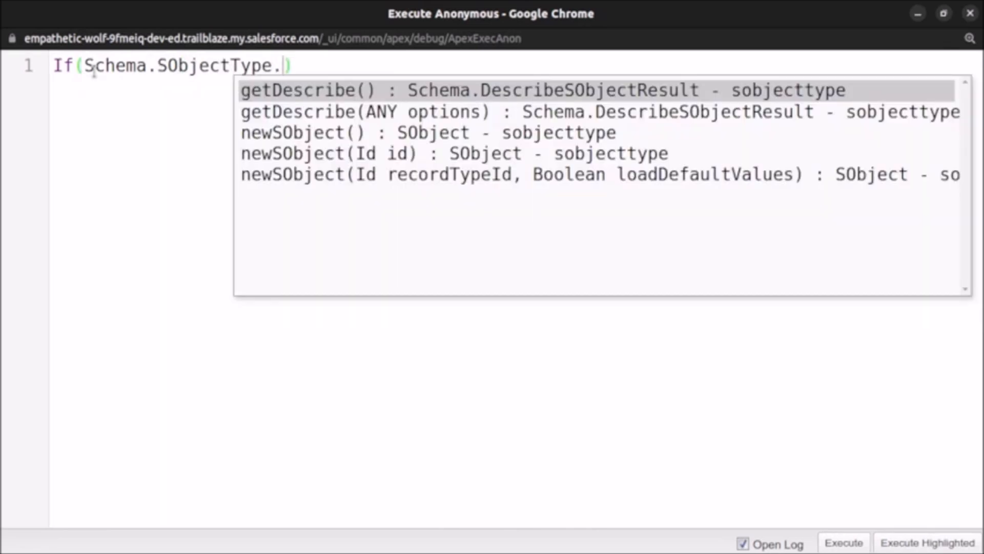
text(Account)
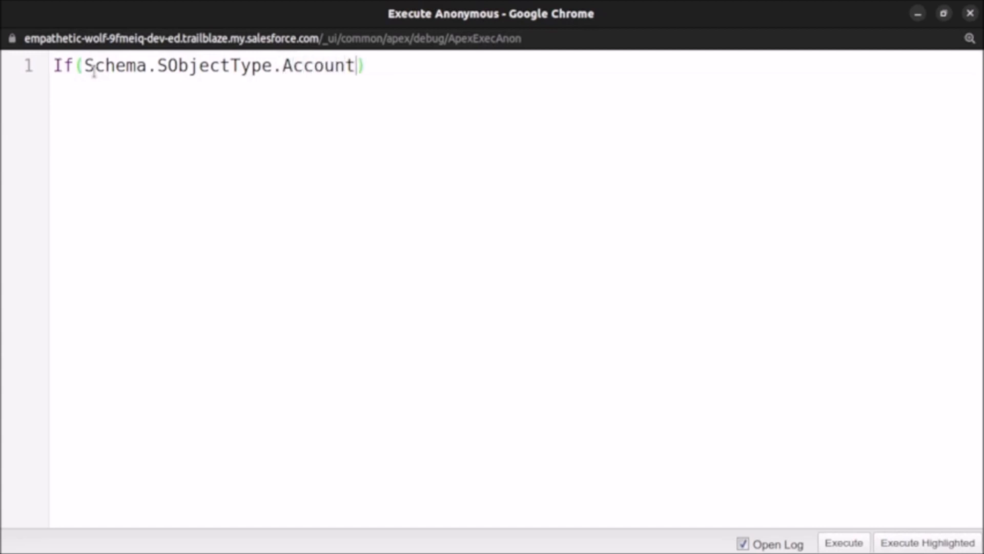
text(.)
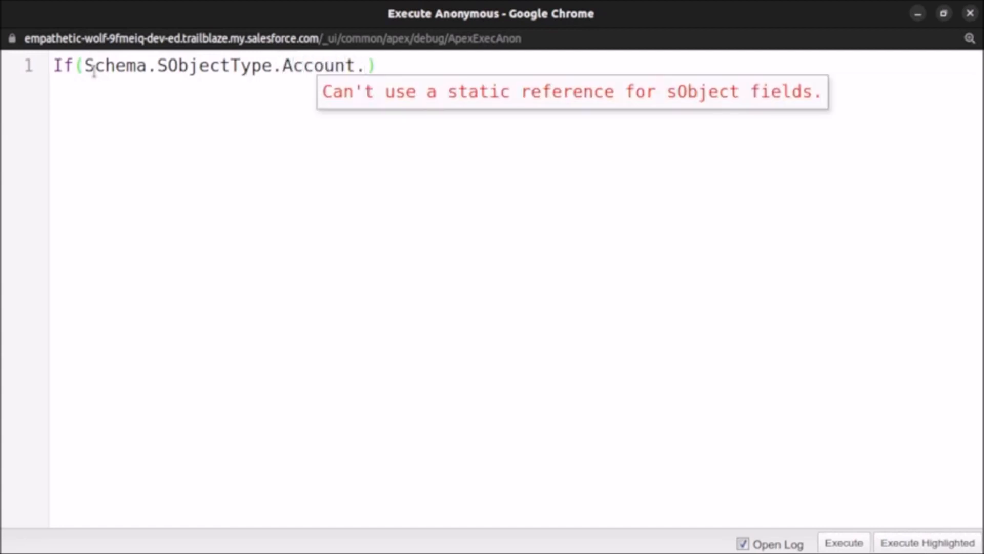
text(is)
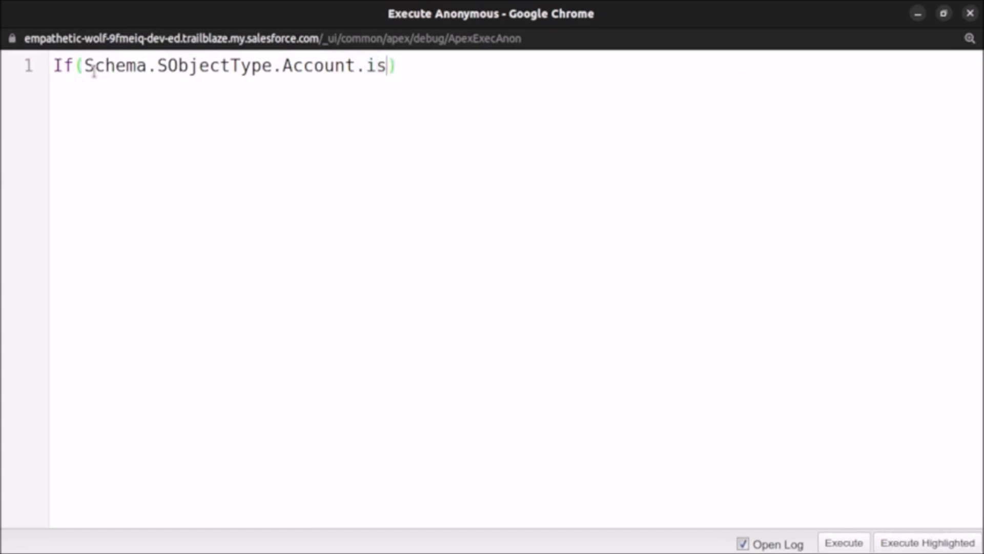
text(Creatabl)
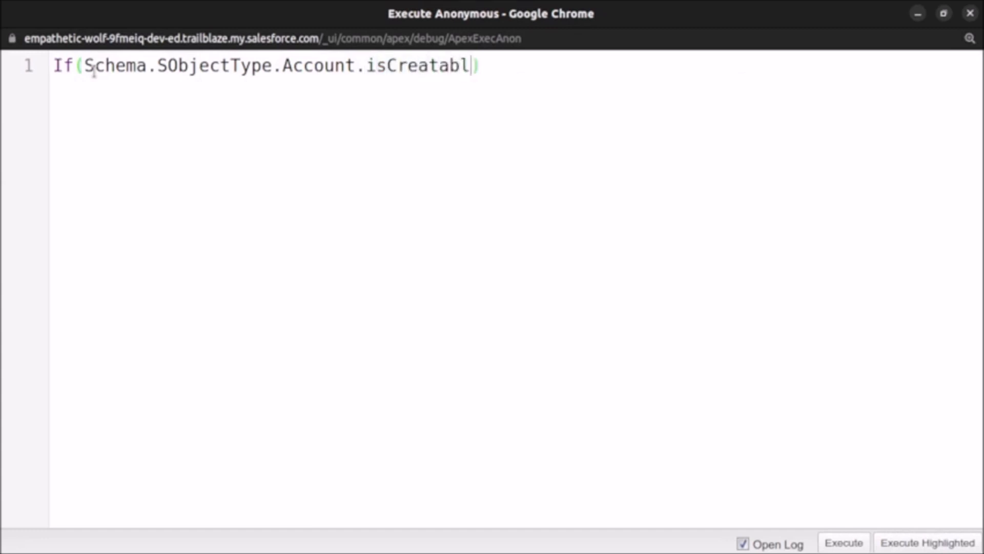
text(e())
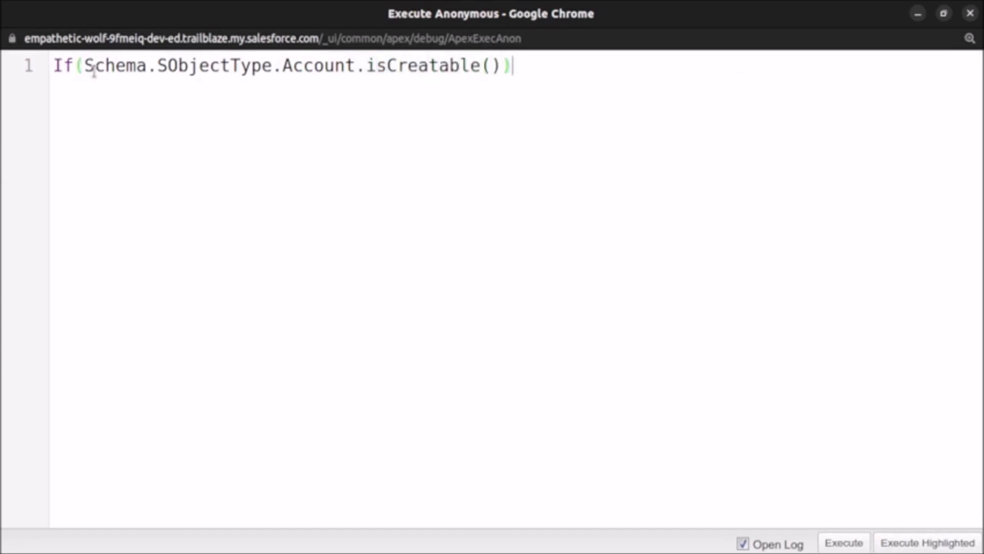
text({})
text(S)
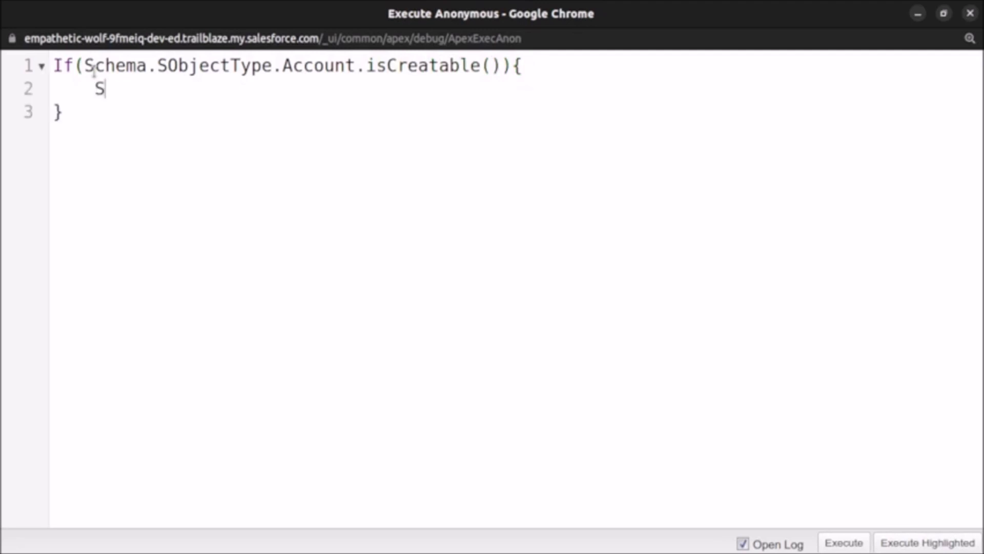
- Add System.debug('Account record can be created'); inside the if block
text(ystem.debug(')
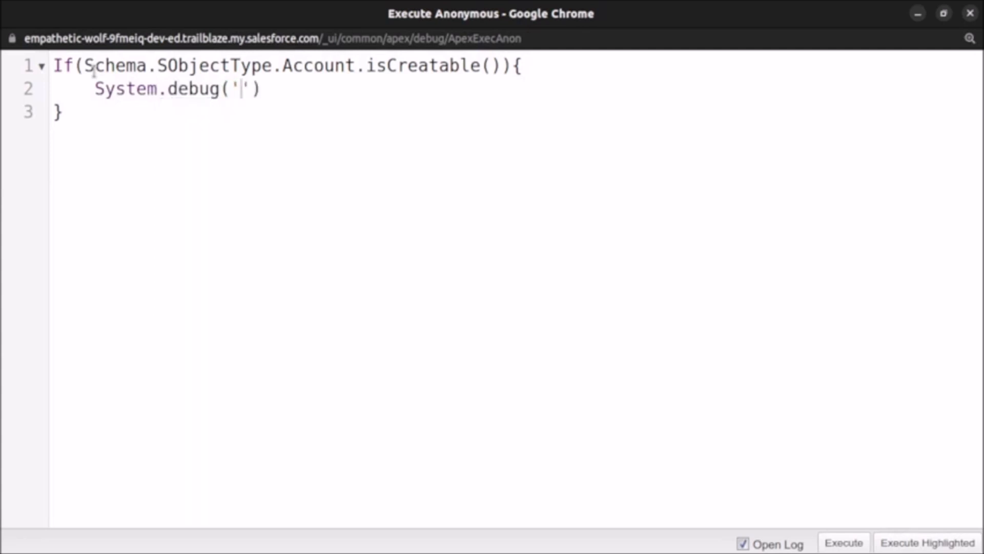
text(Account)
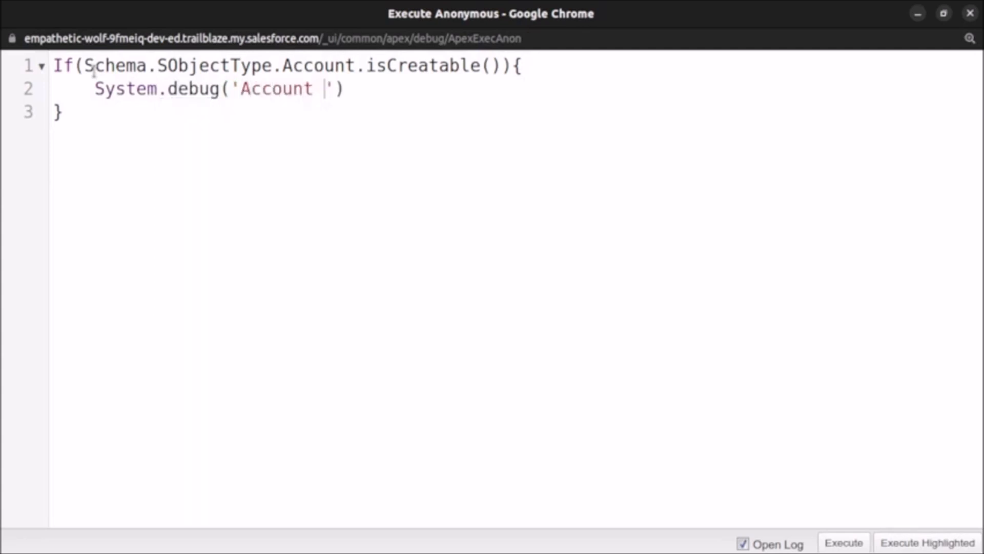
text(record can)
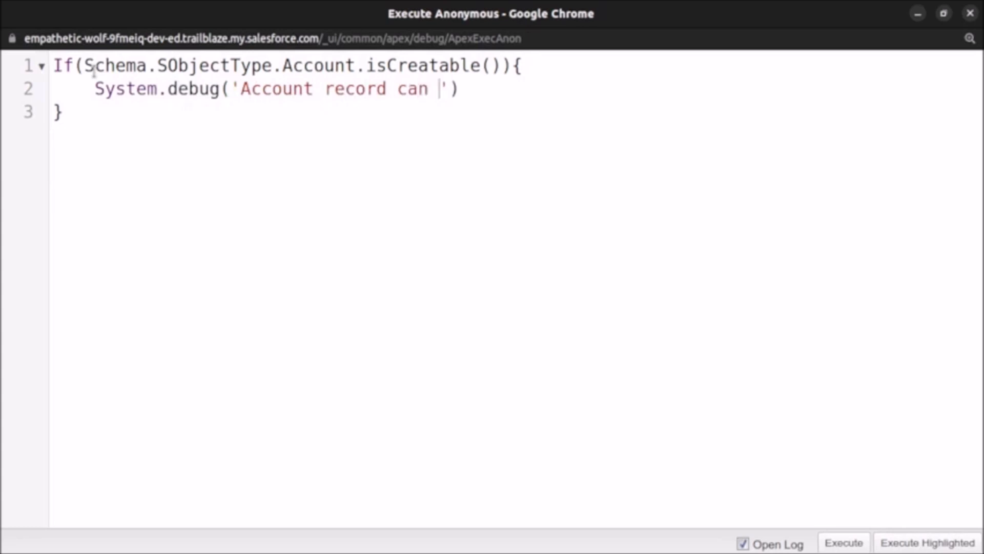
text(be created)
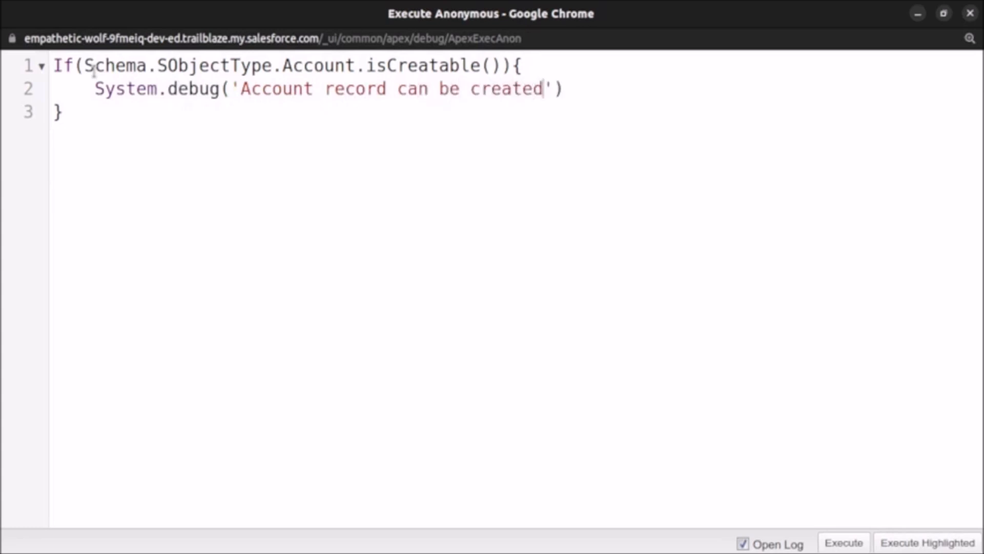
text(;)
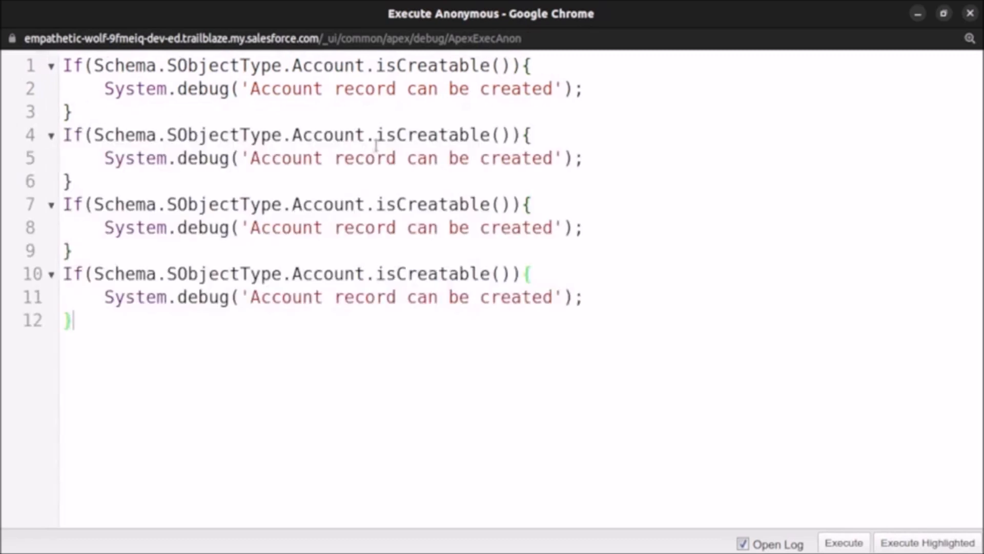
- Change the copied checks' methods to deletable, Updatable and Accessible
double_click(430, 134)
text(Dele)
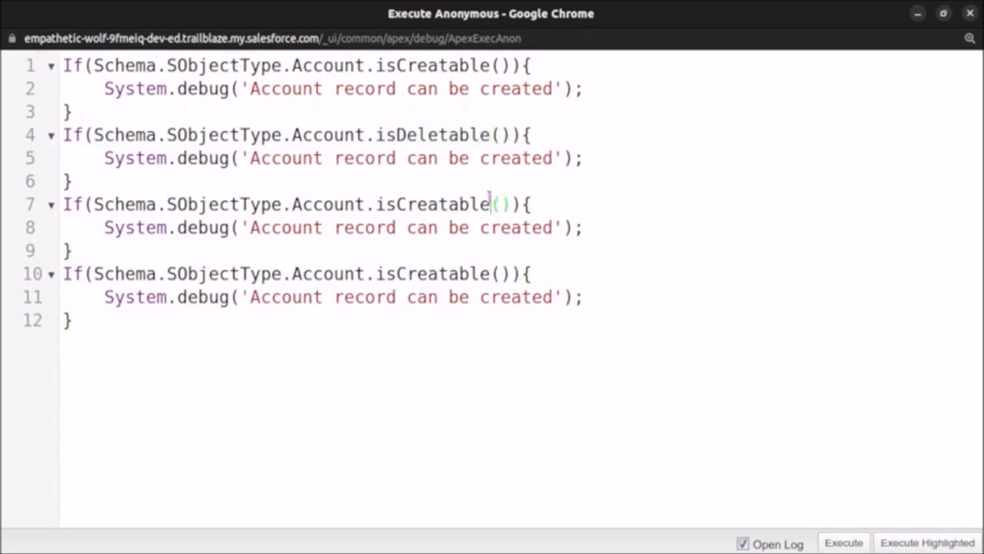
key(BackSpace)
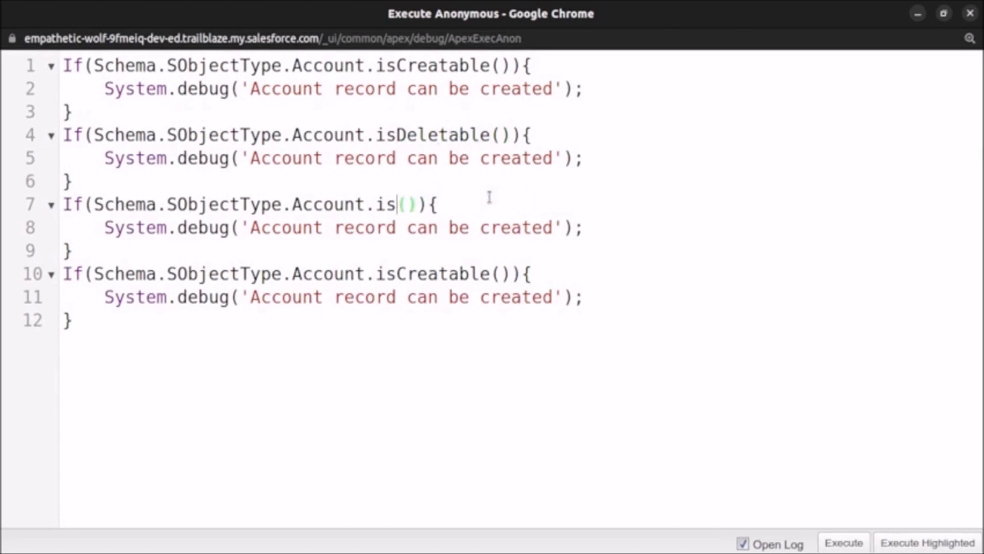
text(Updatable)
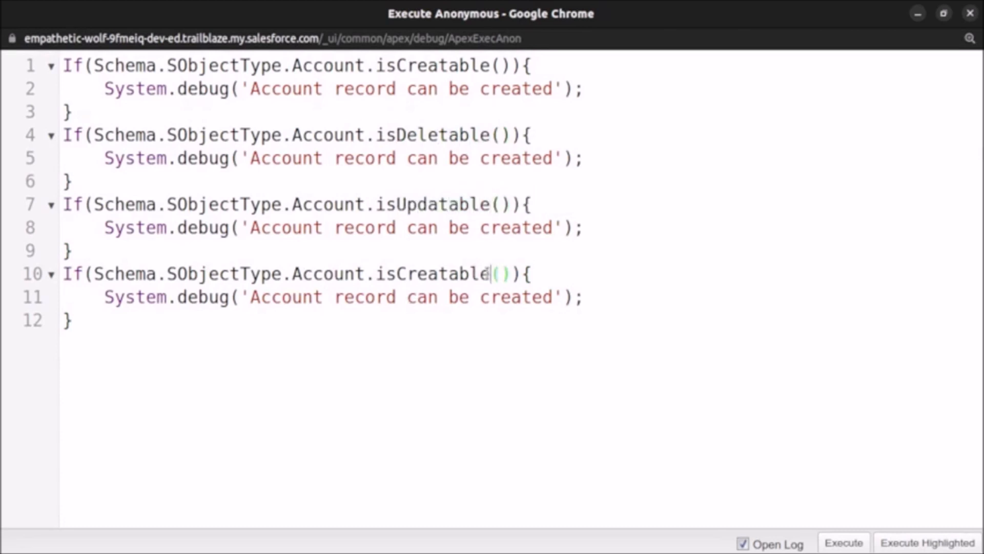
key(BackSpace)
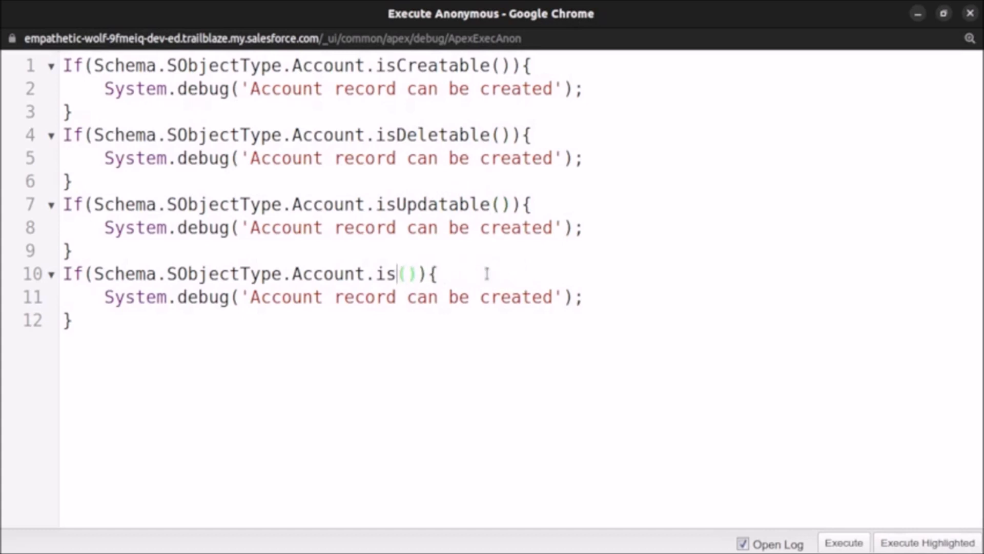
text(Access)
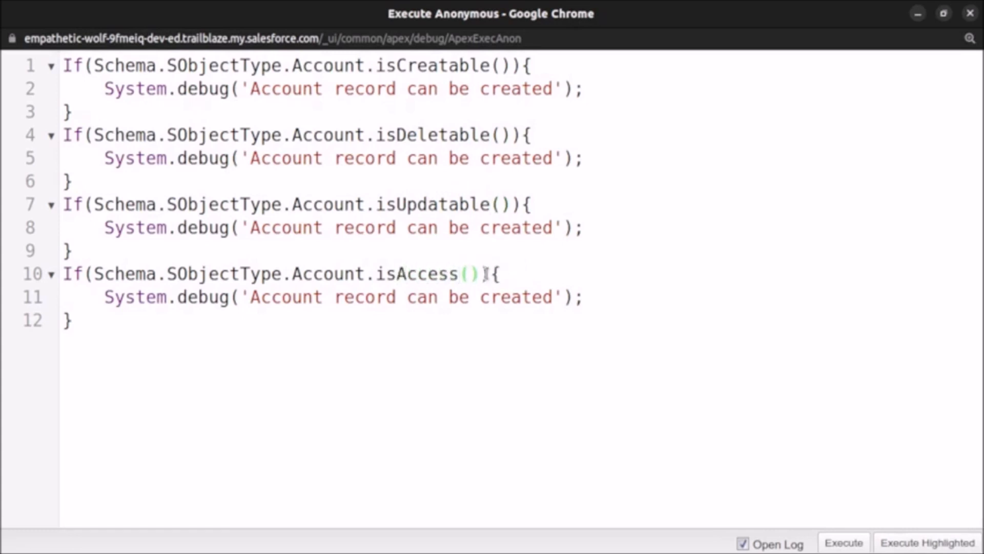
text(ible)
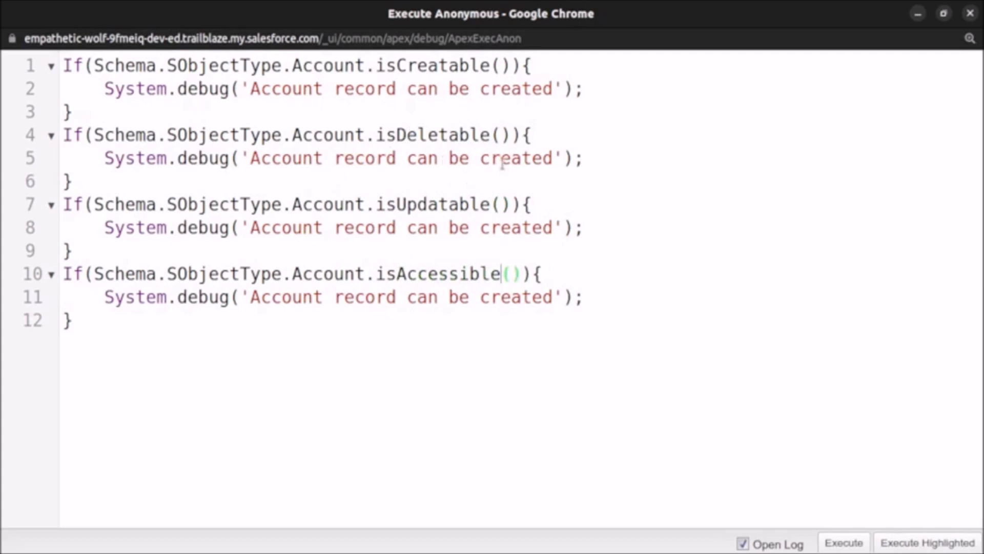
- Edit the debug messages to say deleted, updated and accesses
text(deleted)
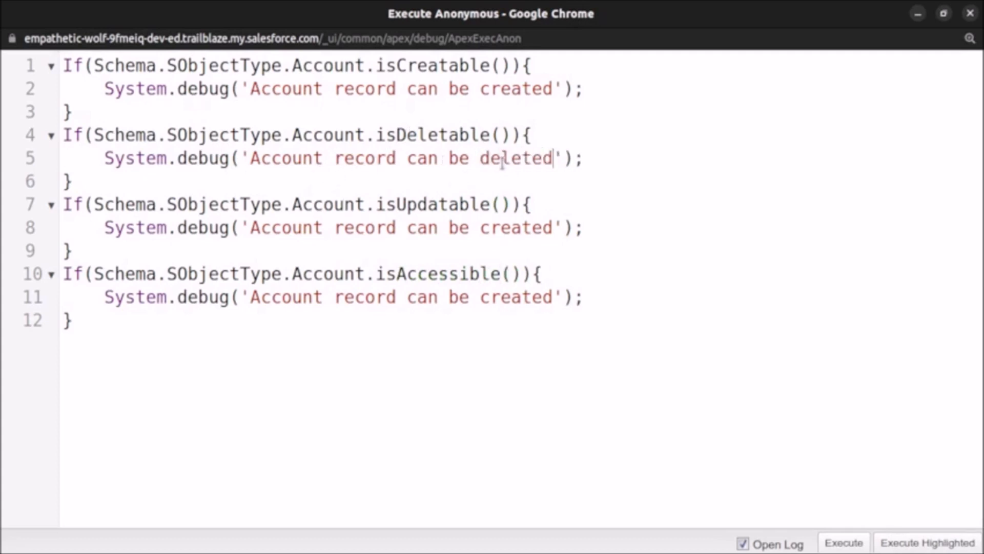
double_click(515, 227)
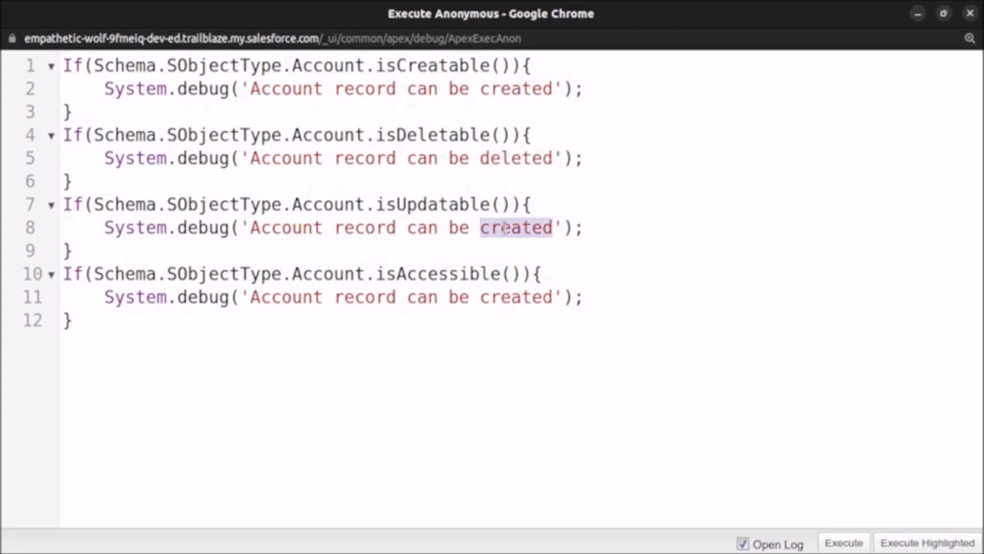
text(updat)
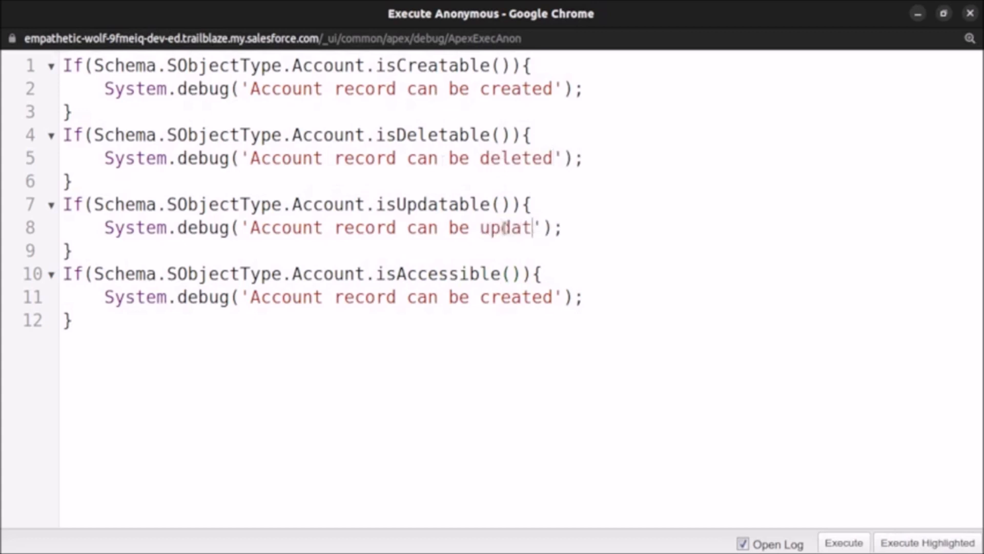
text(ed)
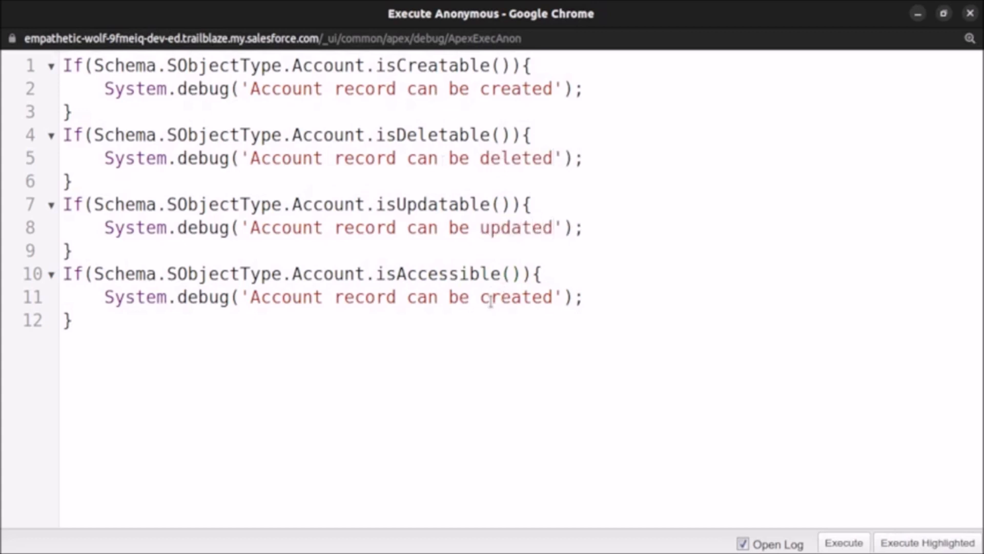
text(accesses)
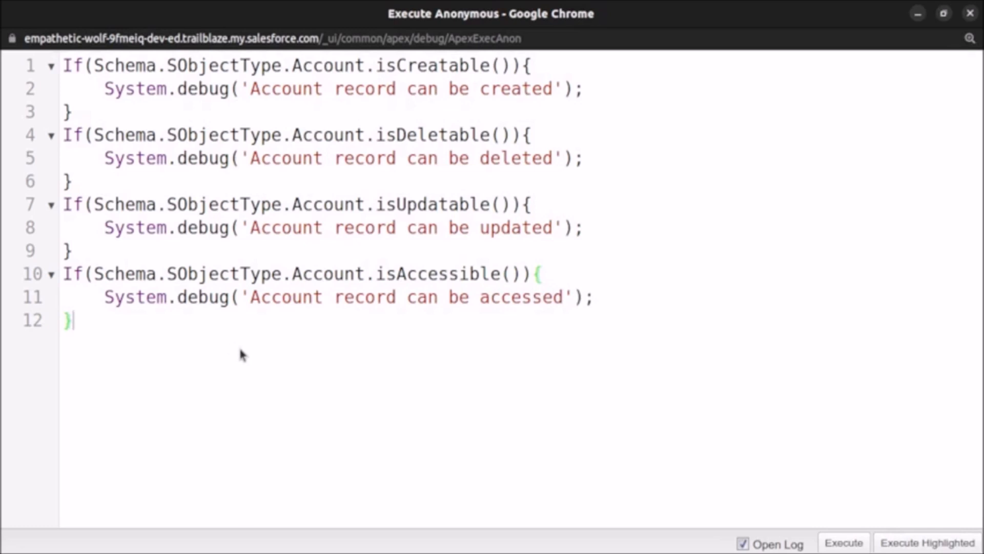
- Highlight the Account object in the first two checks, then select the whole script
double_click(328, 65)
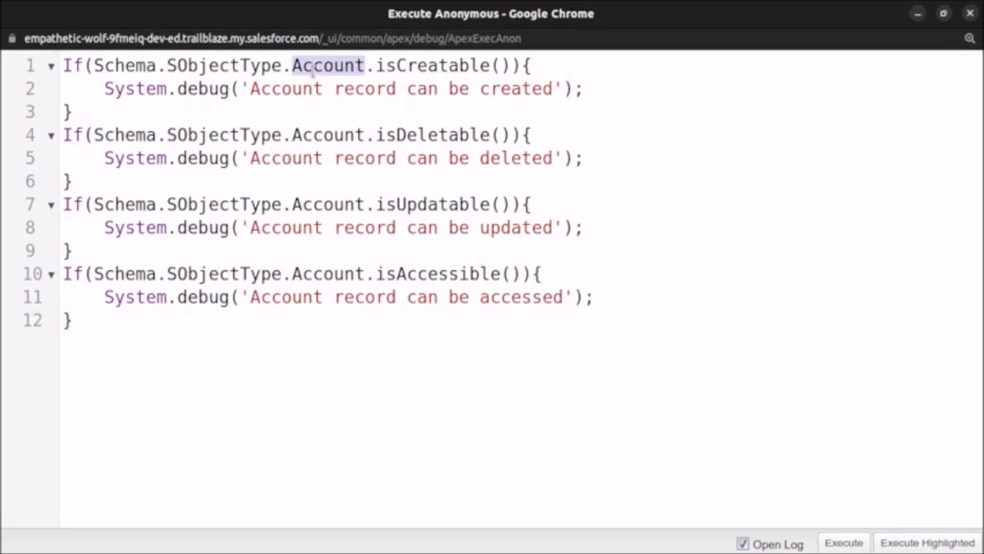
click(325, 134)
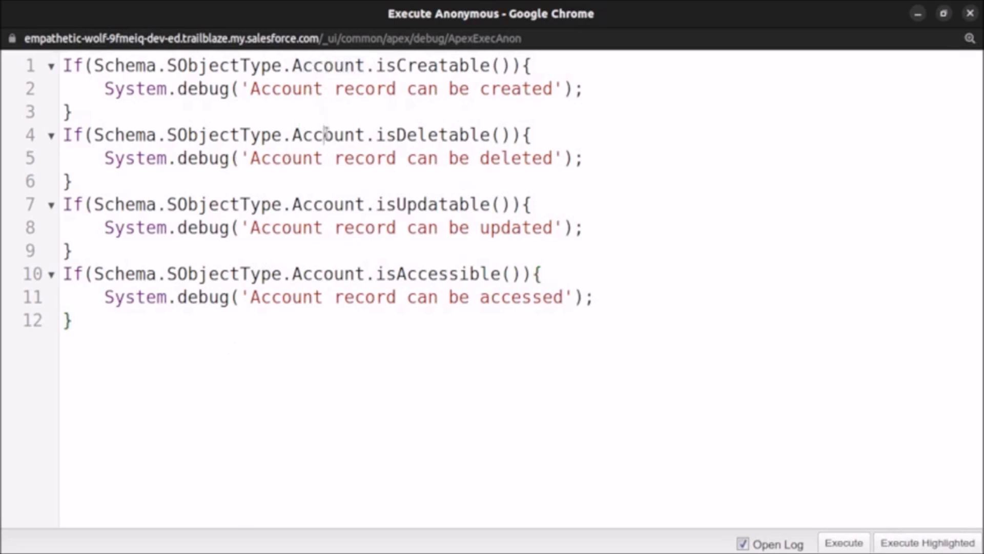
double_click(326, 134)
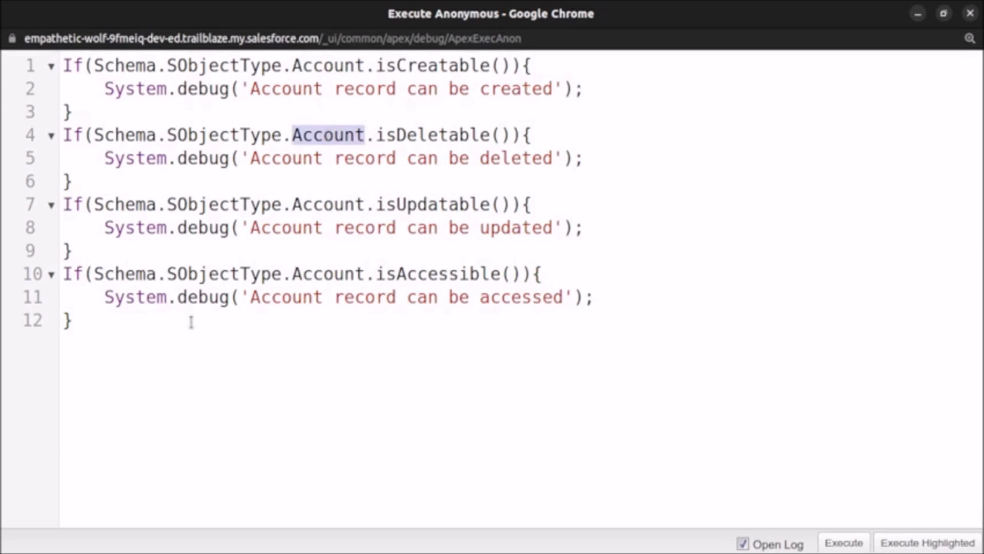
key(ctrl+a)
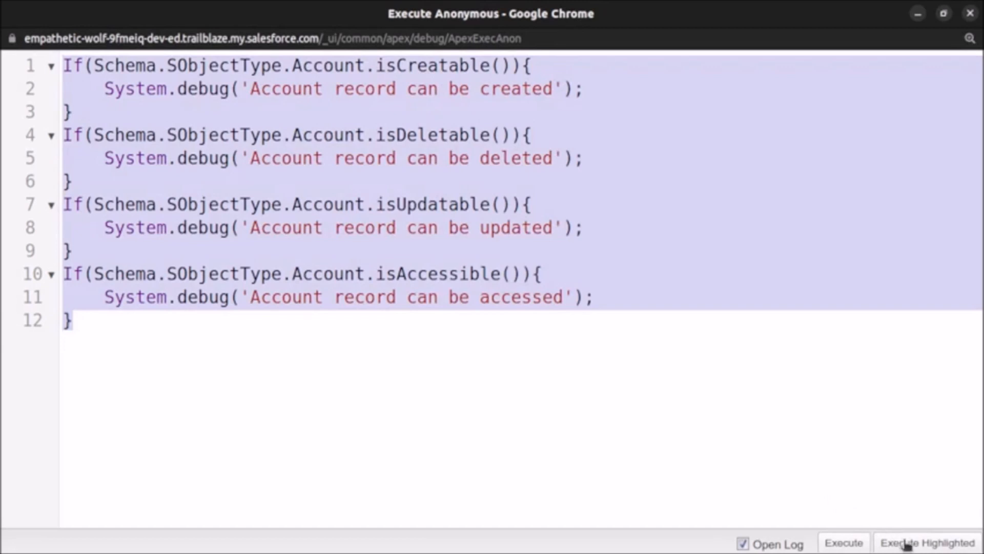
- Execute the script, fix the isCreateable and isUpdateable signature errors, and re-run successfully
click(926, 543)
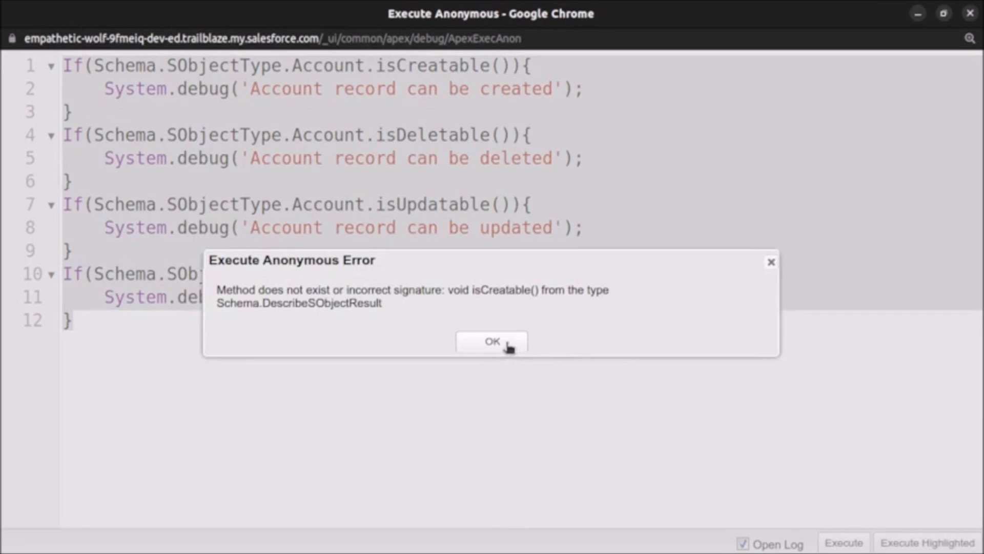
click(491, 341)
text(e)
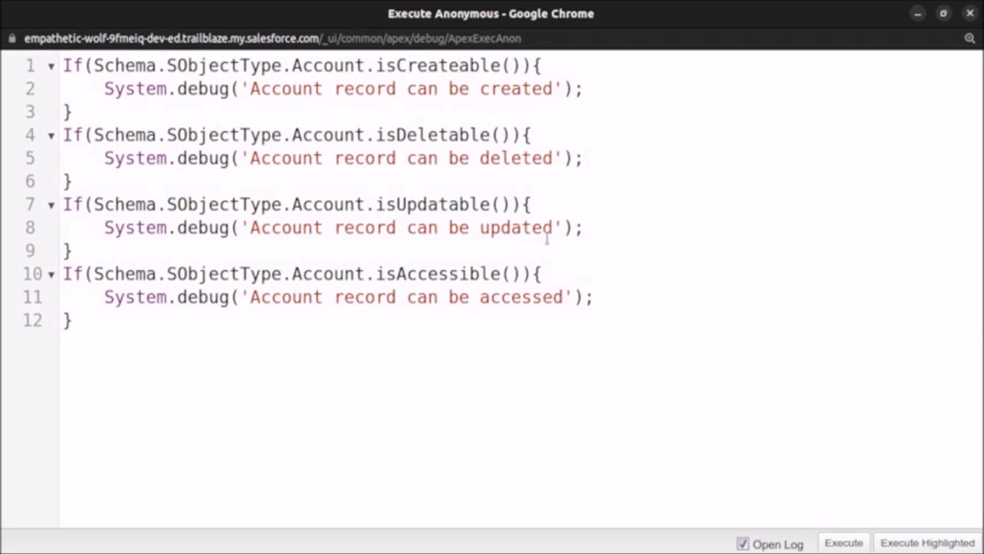
key(ctrl+a)
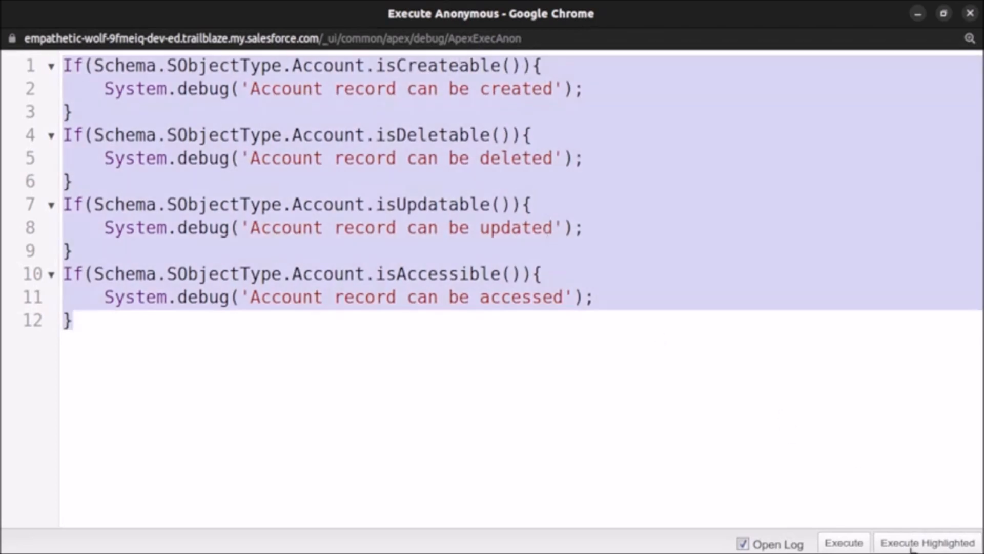
click(928, 542)
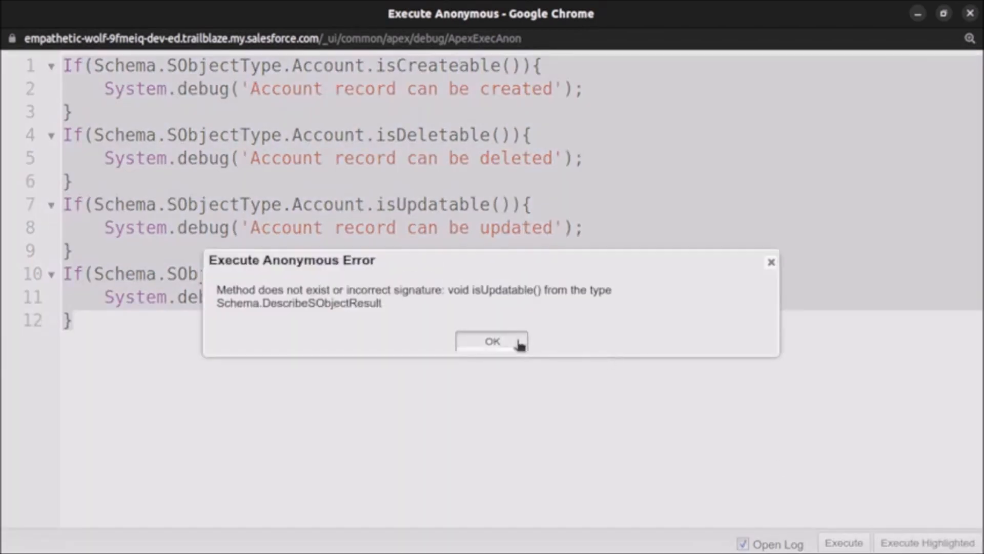
click(492, 341)
text(e)
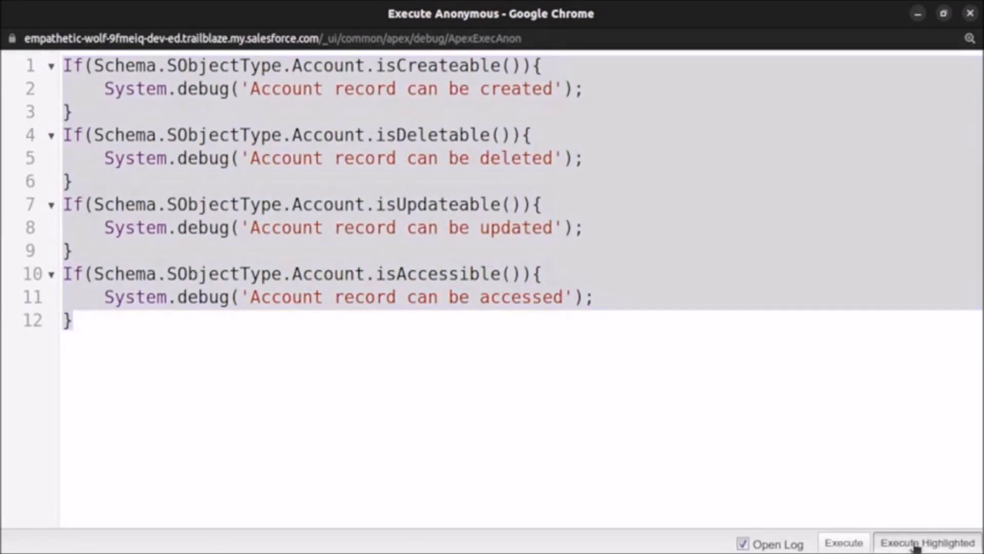
click(927, 543)
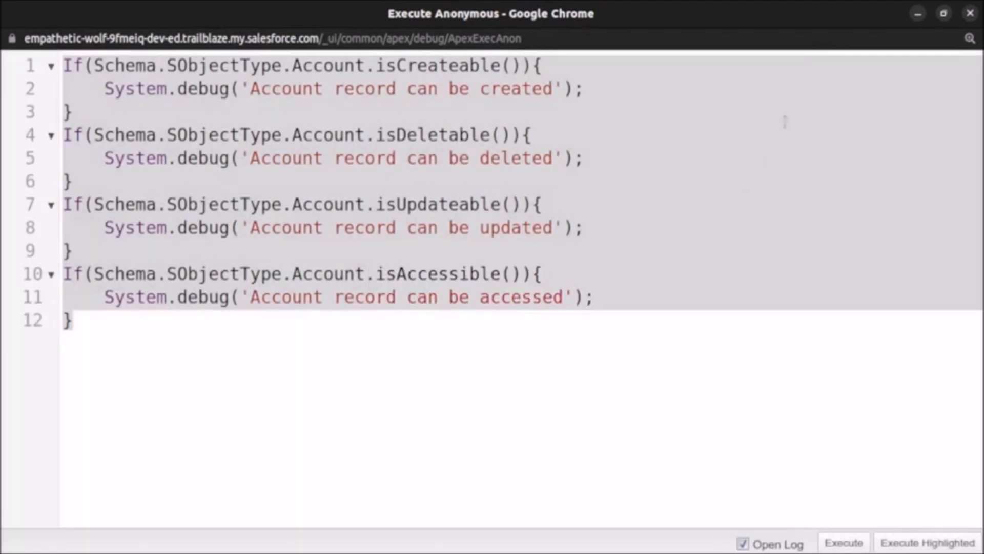
click(843, 543)
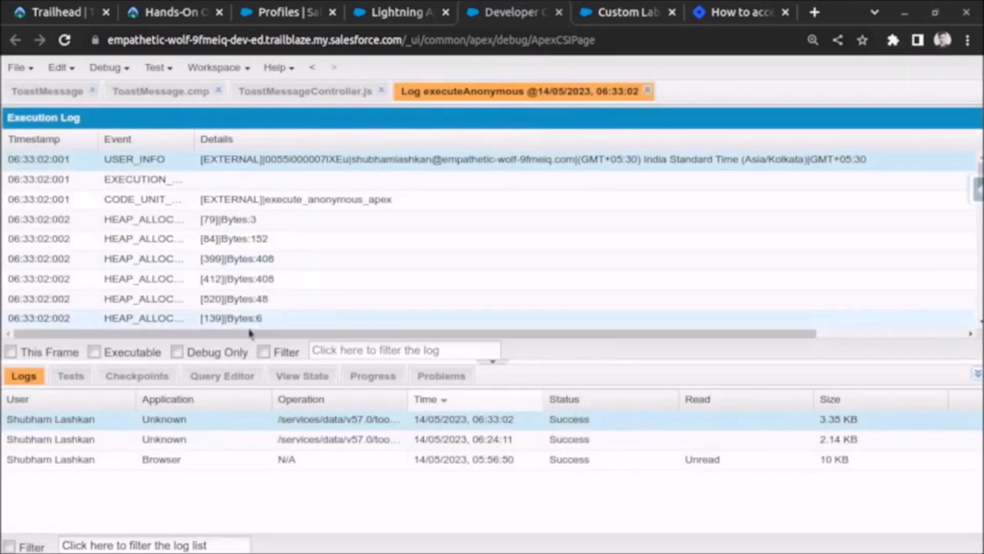
- Tick Debug Only to show the four USER_DEBUG Account permission messages
click(177, 352)
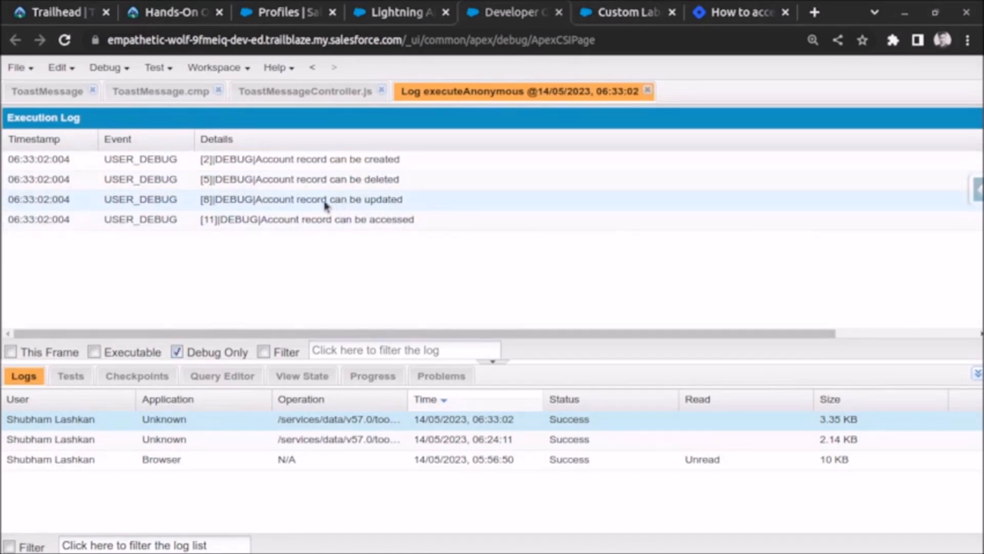
mouse_move(453, 271)
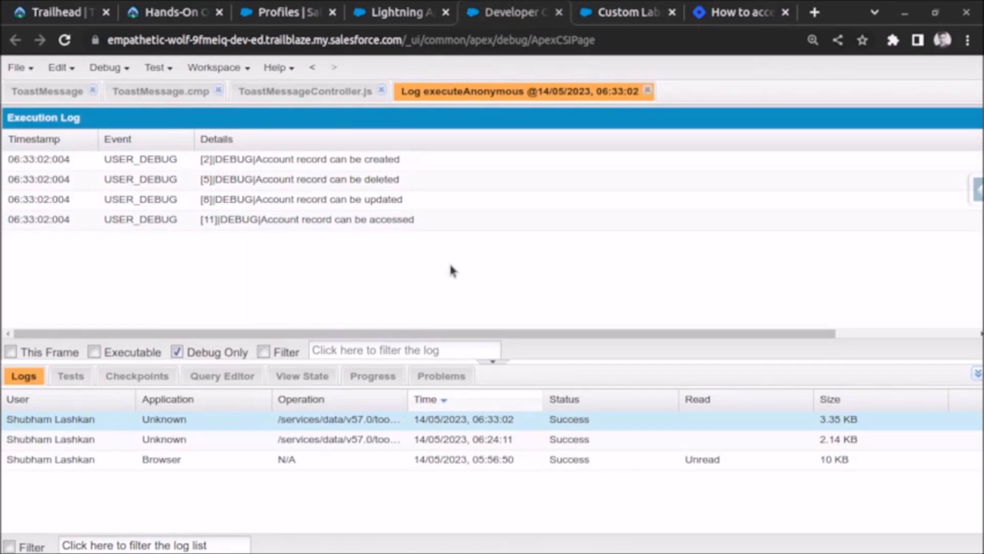
mouse_move(467, 266)
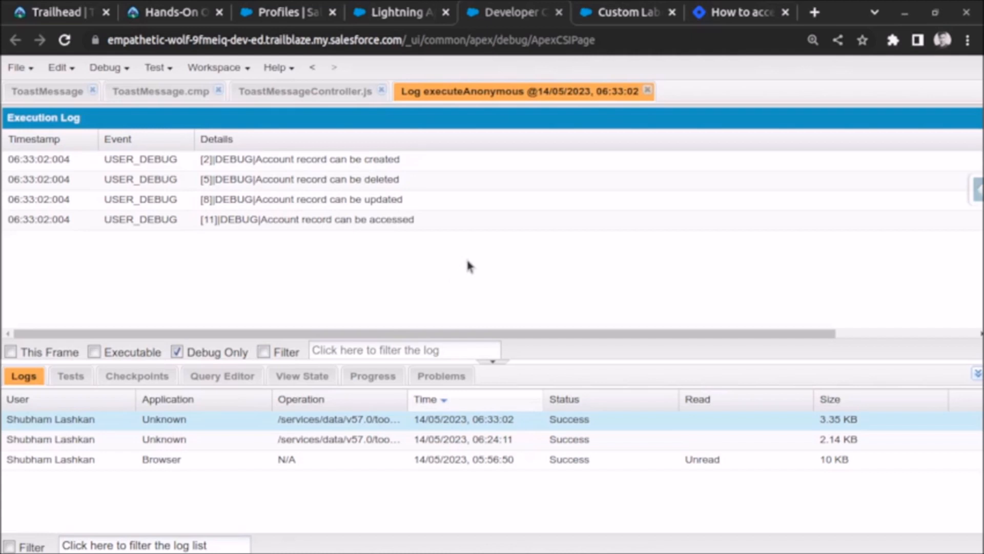
mouse_move(593, 248)
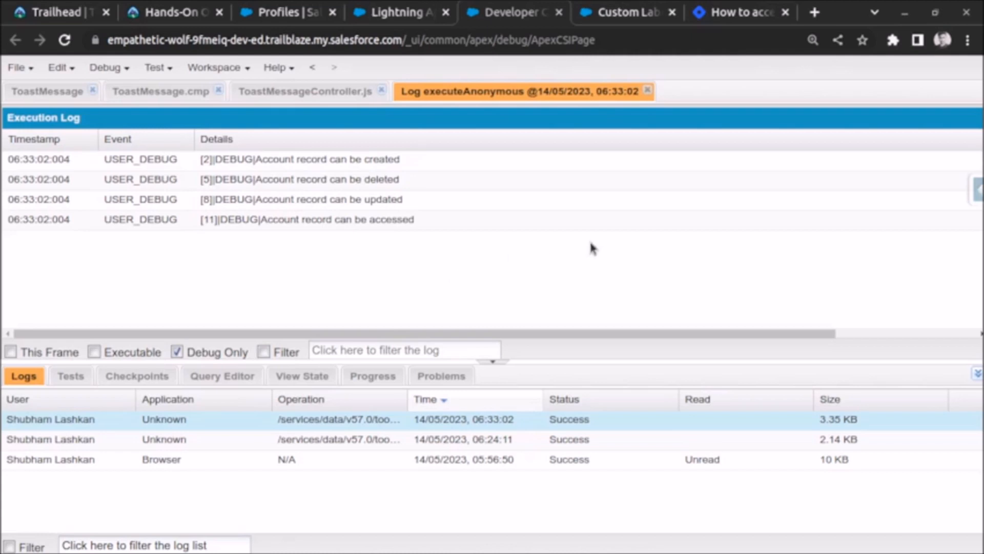